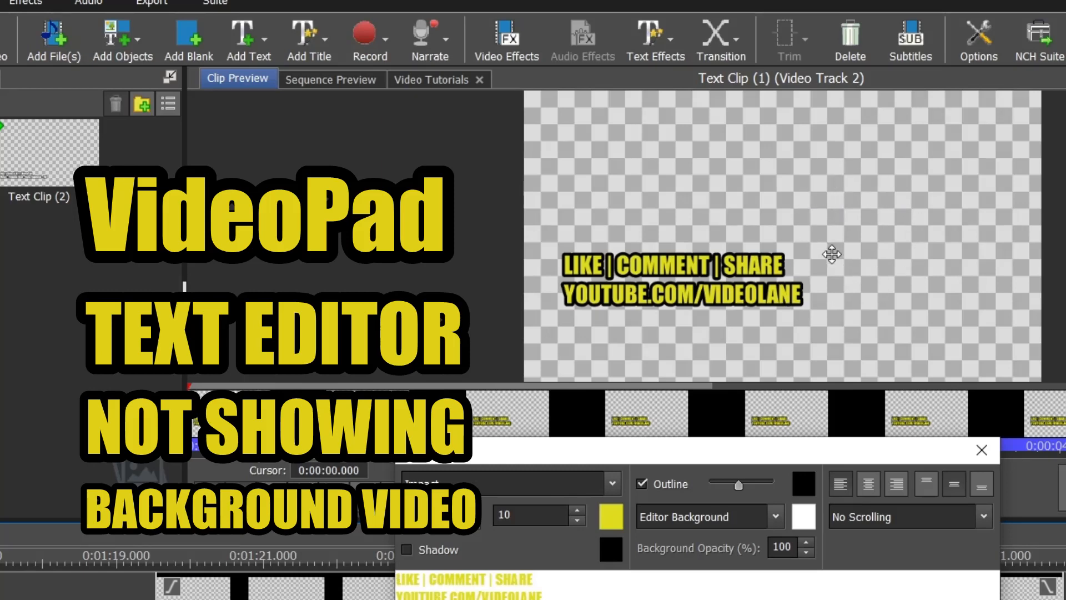
Set the clip preview display mode to Clip + Background, showing text over video
{"action": "left_click", "coordinate": [331, 78]}
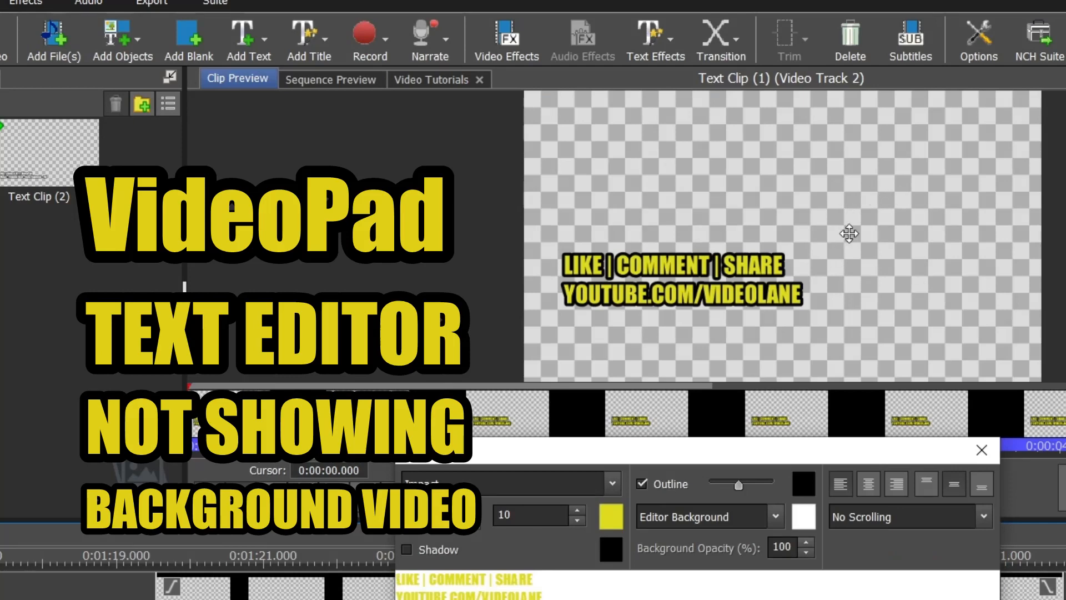
{"action": "mouse_move", "coordinate": [915, 276]}
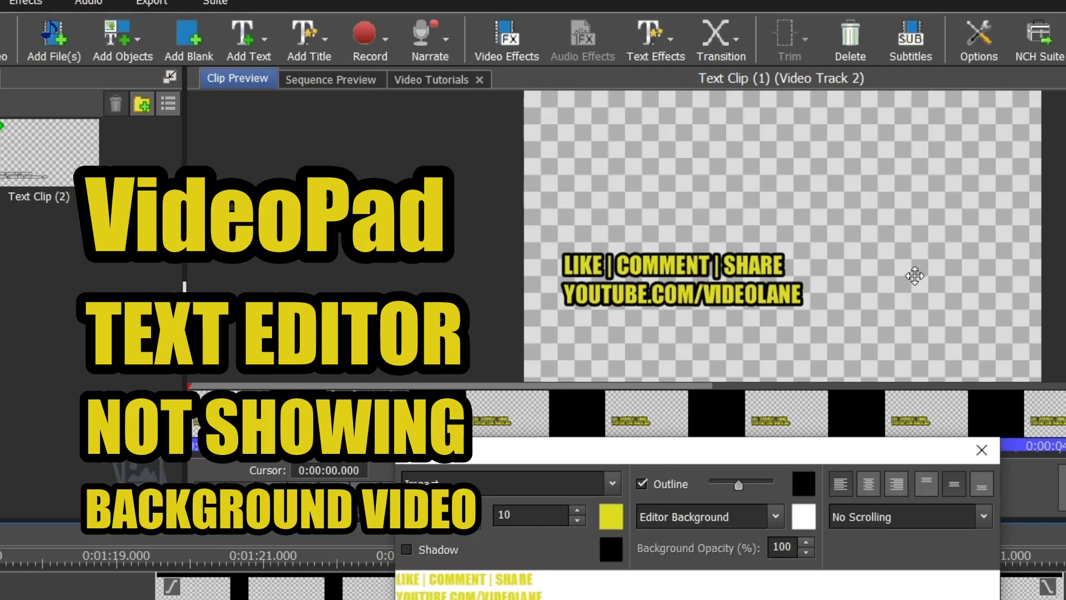
{"action": "mouse_move", "coordinate": [838, 229]}
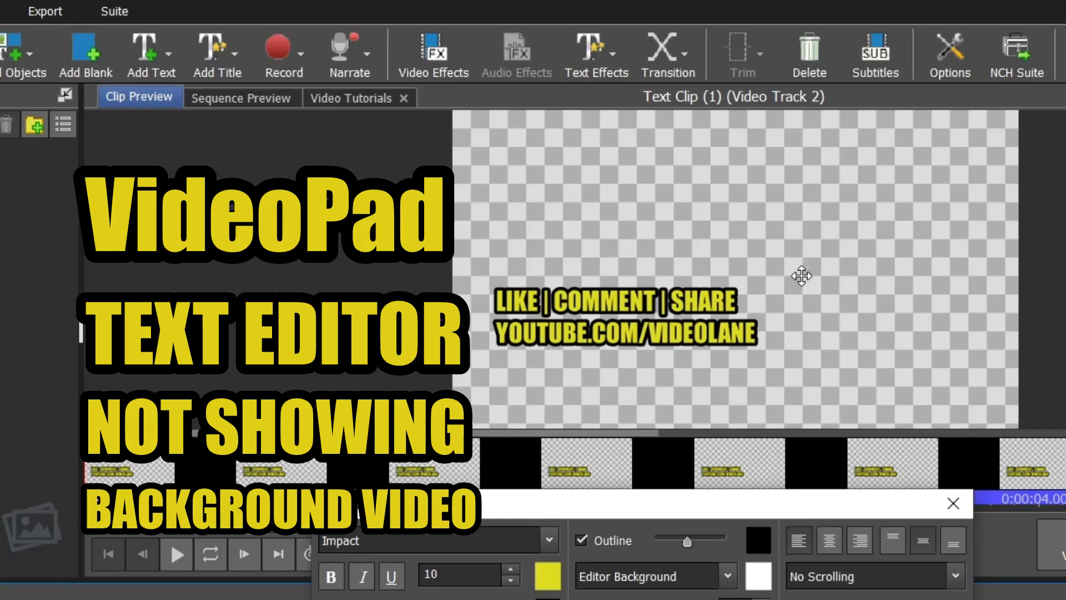
{"action": "mouse_move", "coordinate": [876, 325]}
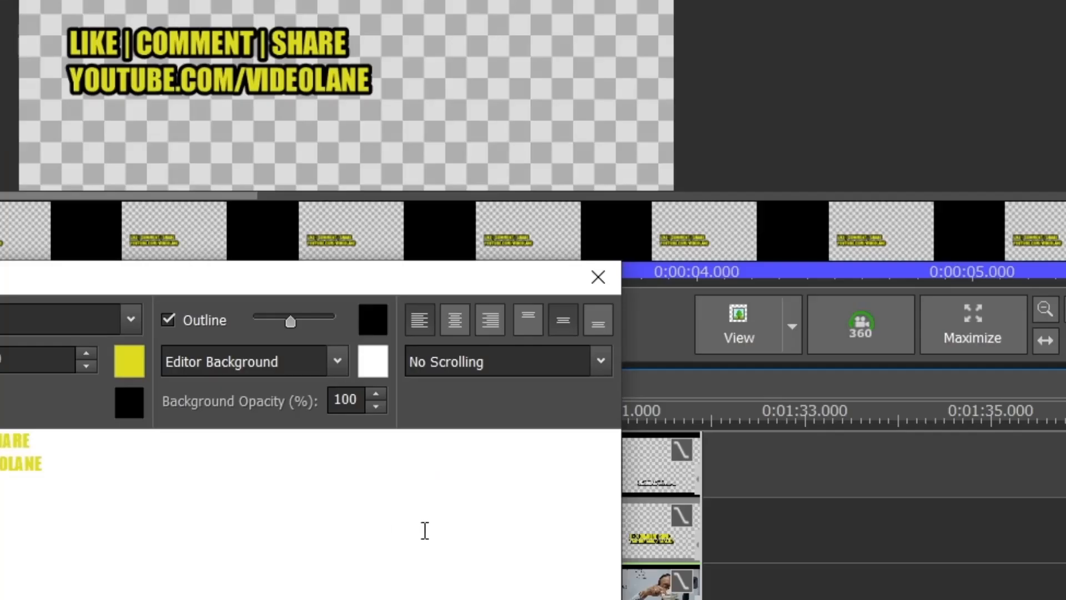
{"action": "mouse_move", "coordinate": [670, 338]}
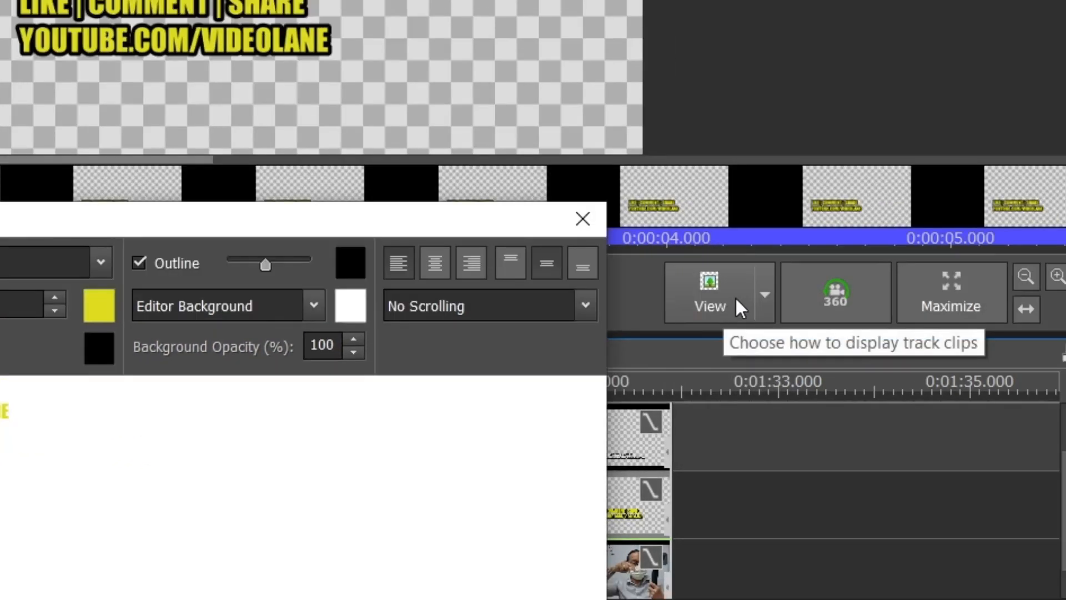
{"action": "left_click", "coordinate": [764, 293]}
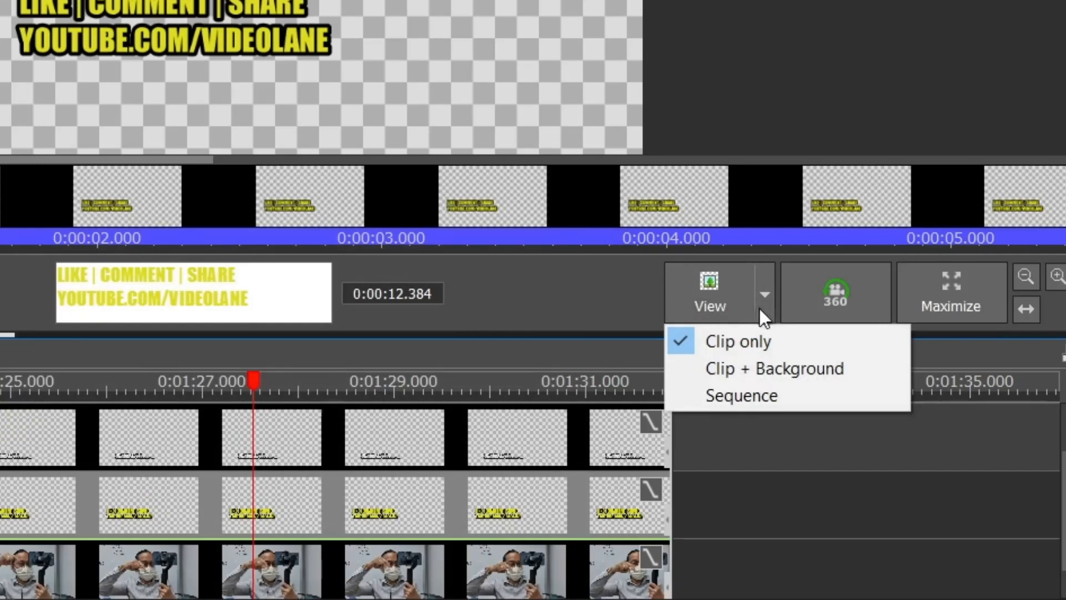
{"action": "mouse_move", "coordinate": [761, 319]}
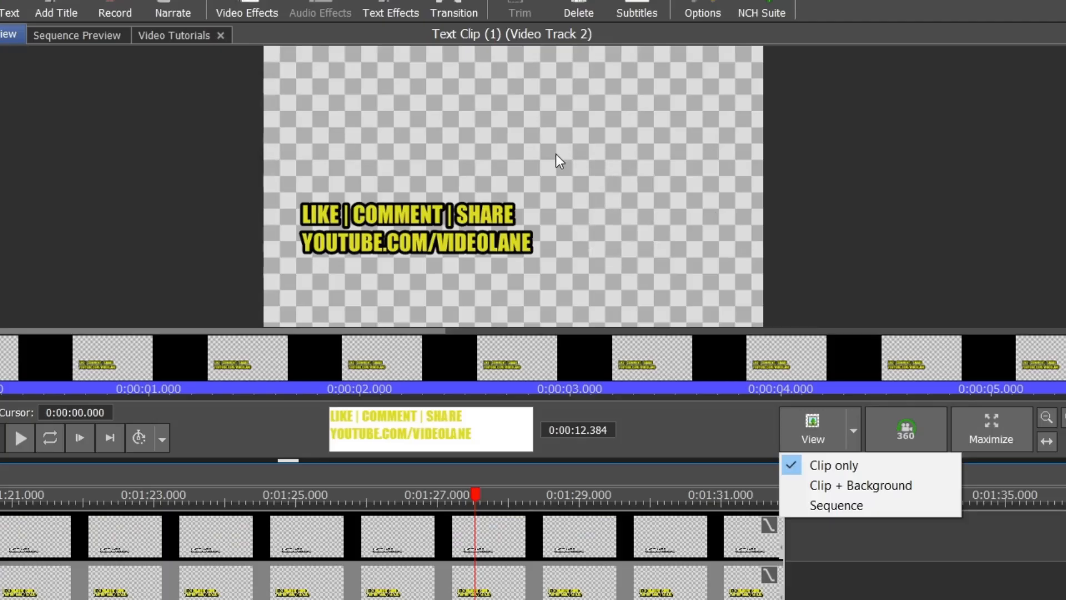
{"action": "mouse_move", "coordinate": [648, 163]}
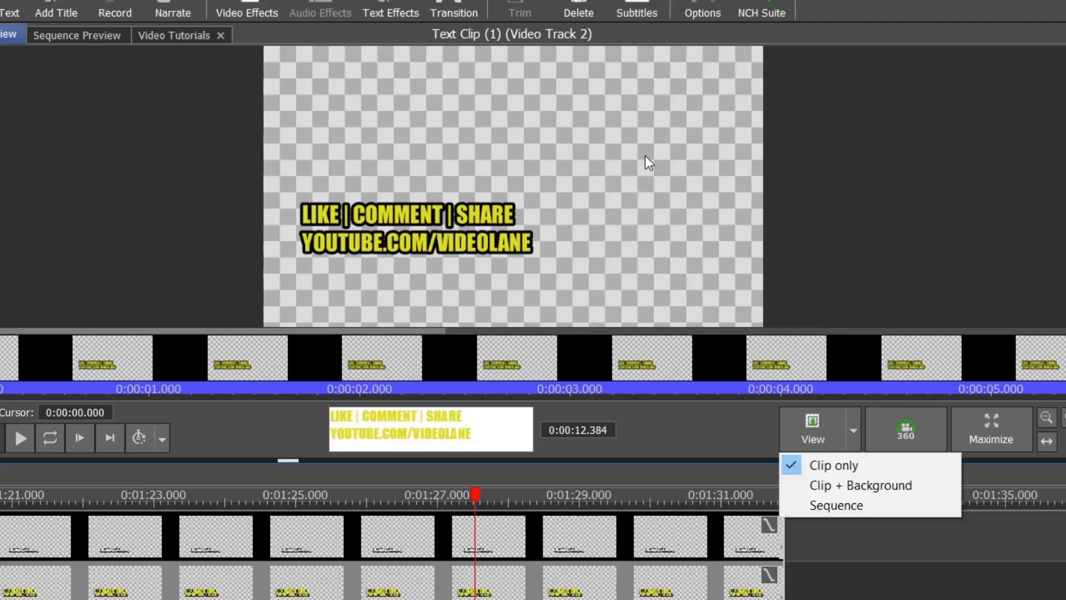
{"action": "left_click", "coordinate": [860, 485]}
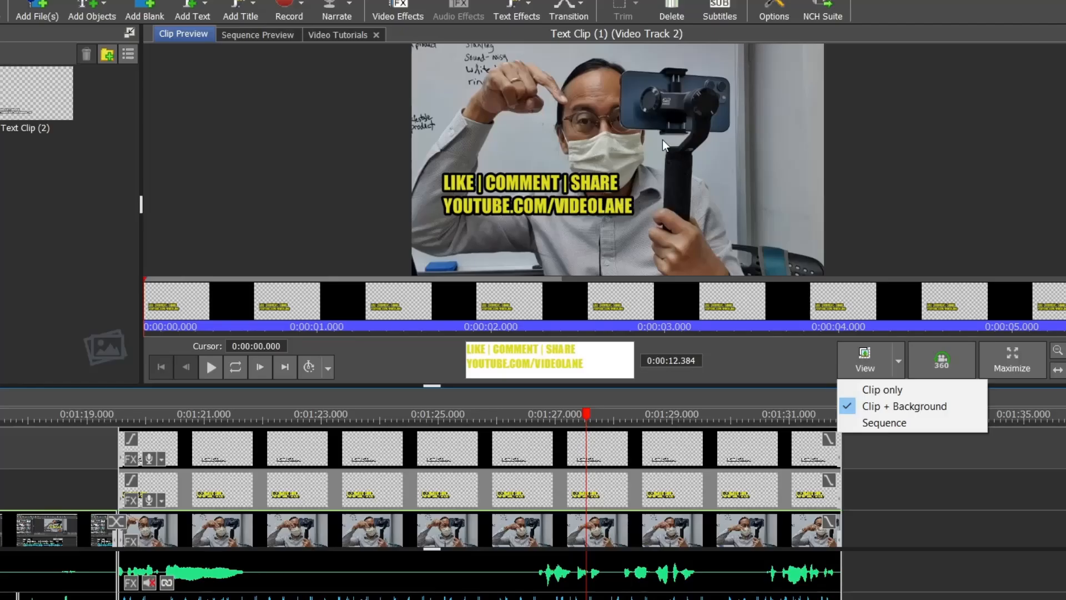
{"action": "mouse_move", "coordinate": [709, 225]}
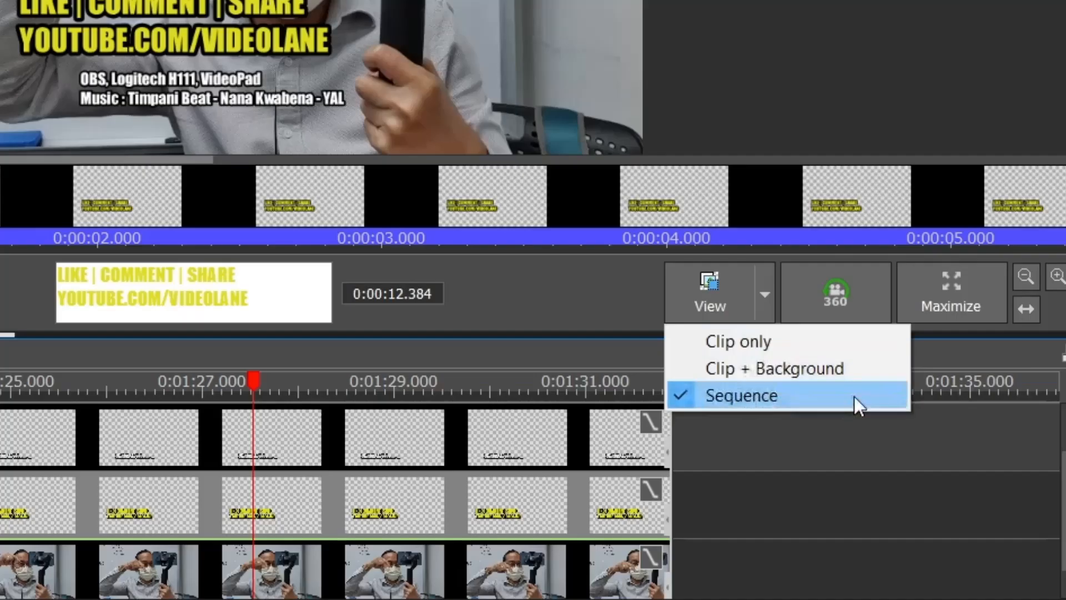
{"action": "mouse_move", "coordinate": [804, 403]}
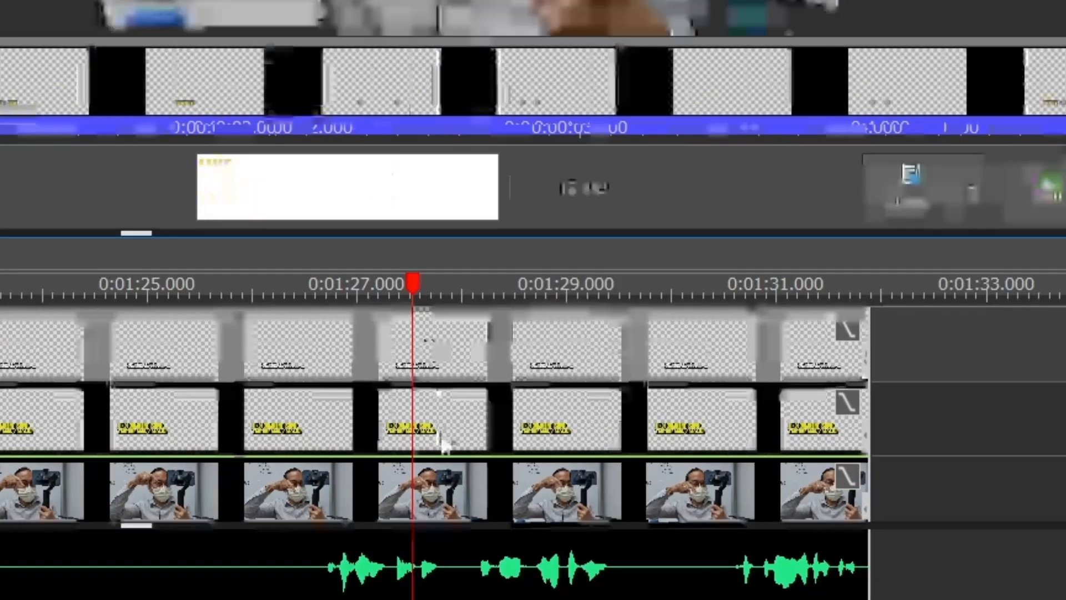
Switch the clip preview to Sequence view to show the full composited video
{"action": "left_click", "coordinate": [710, 292]}
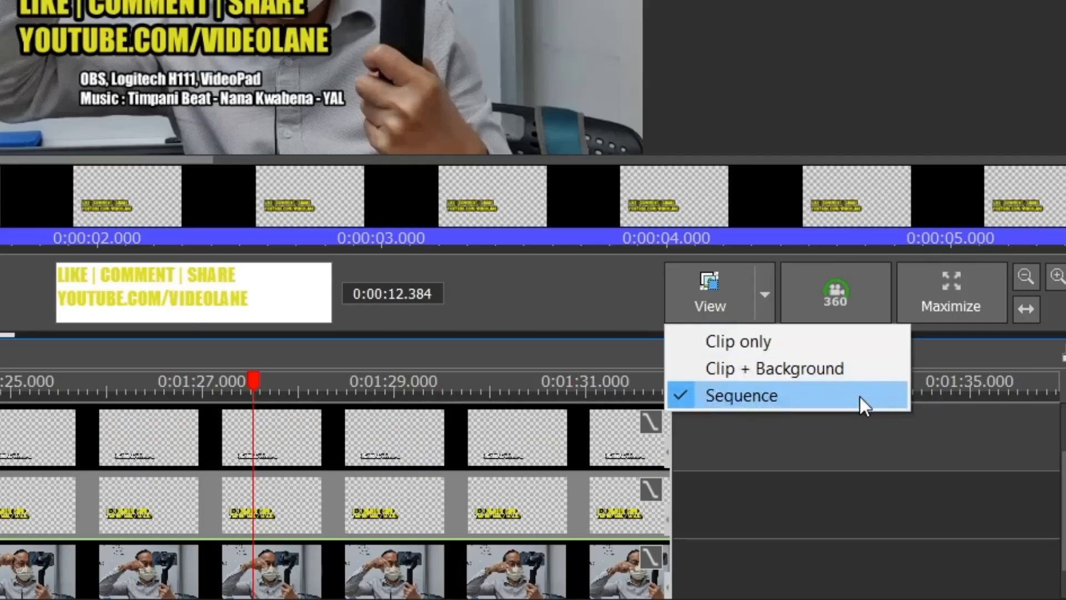